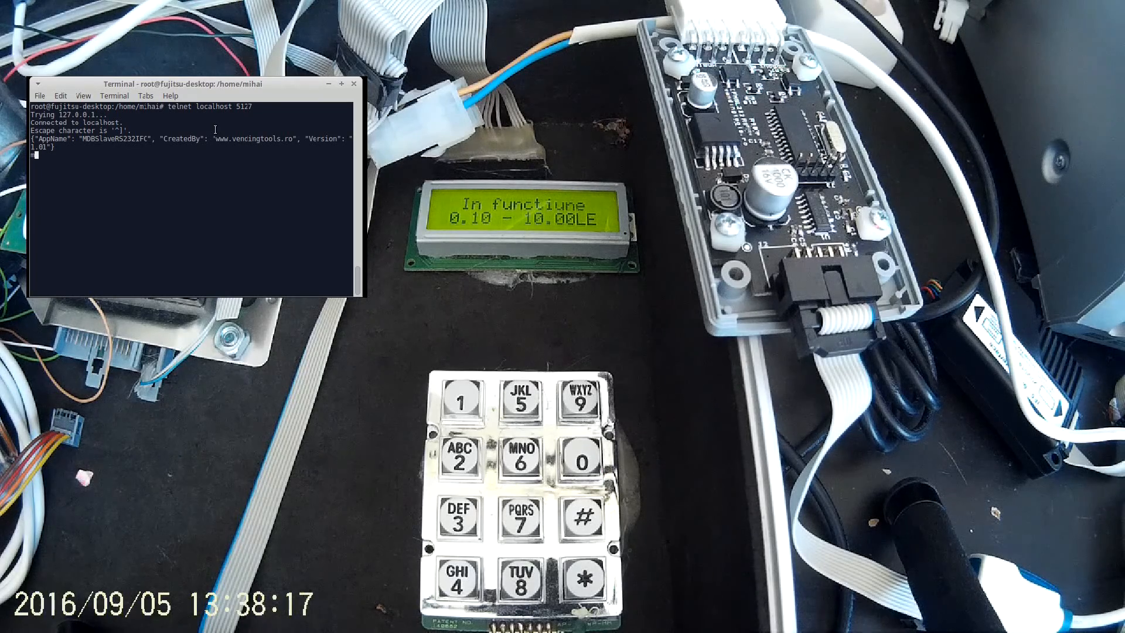
text(mdbcoshlessbog)
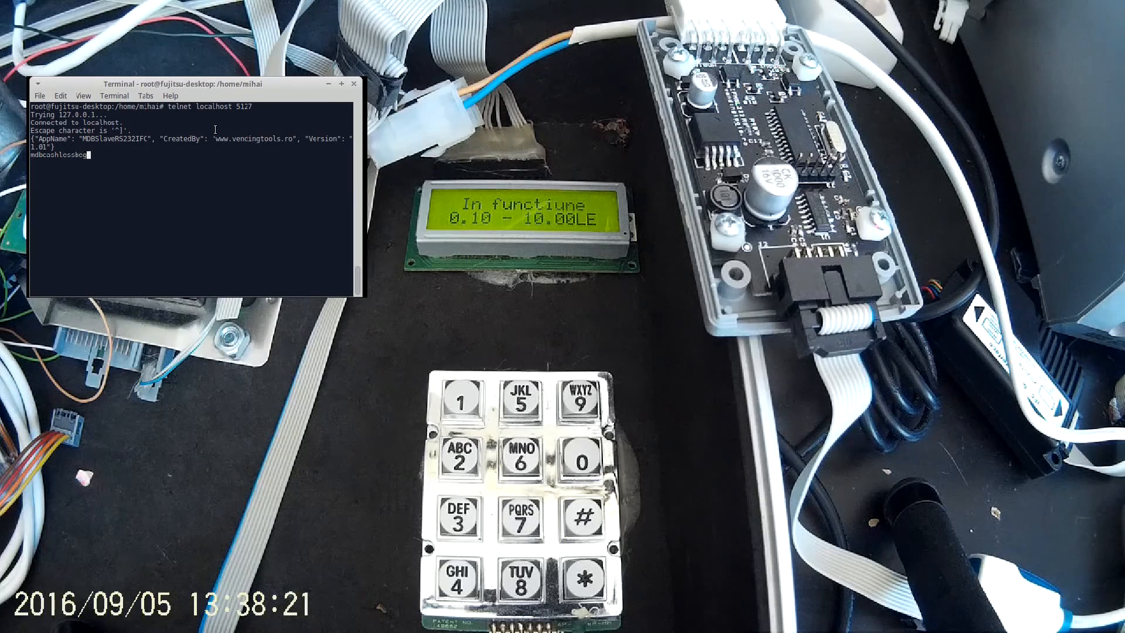
text(beginsession(200)
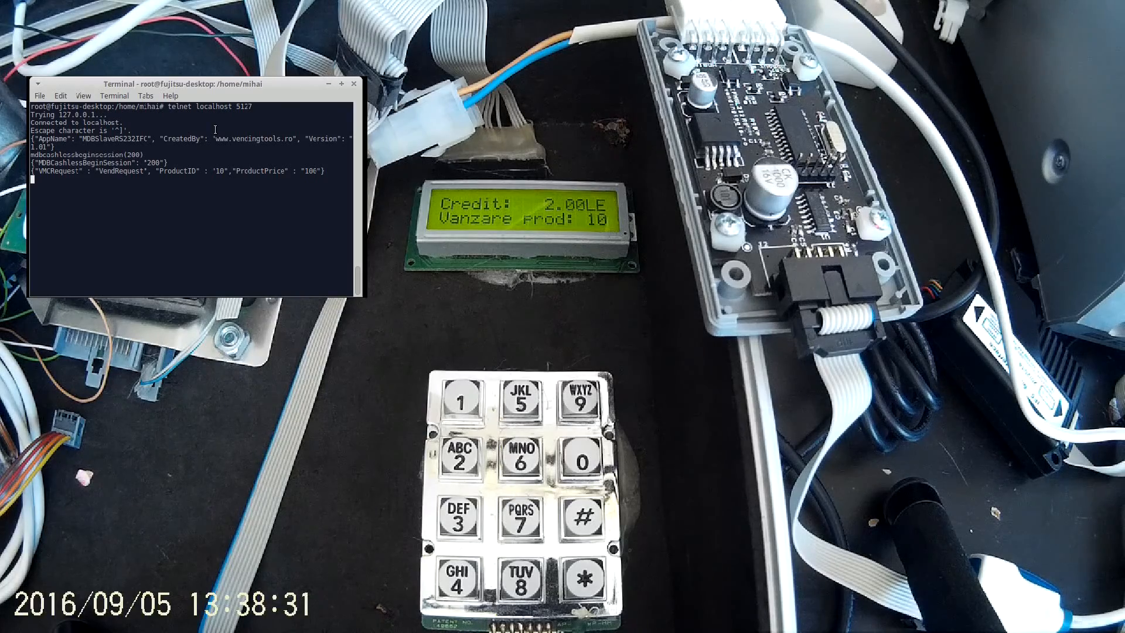
text(mdbcash)
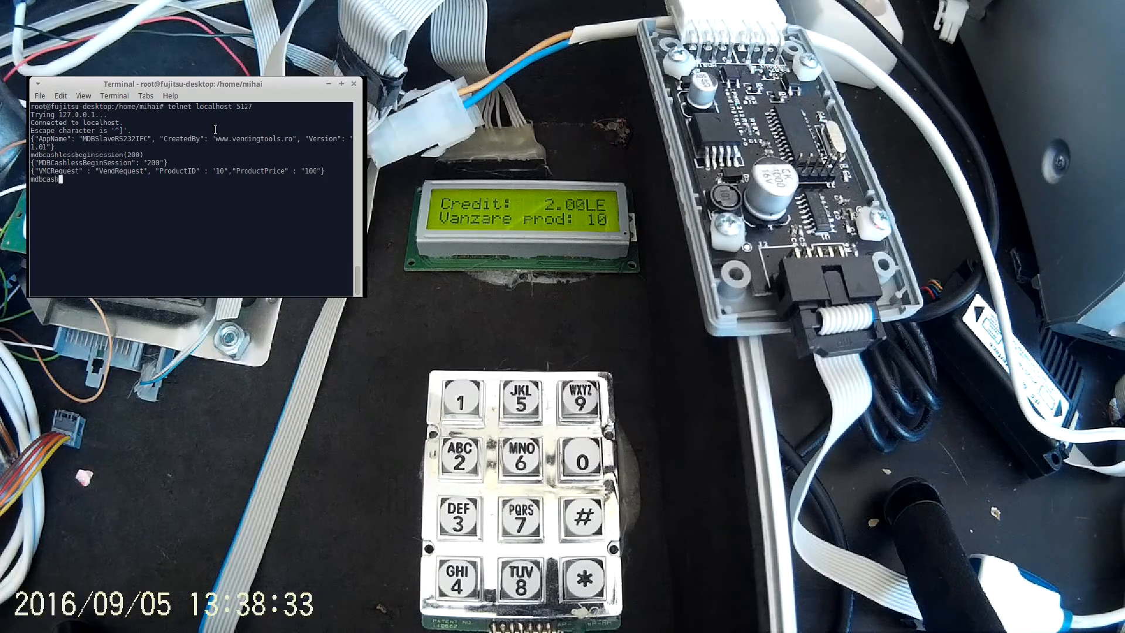
text(lessvendapproved(10)
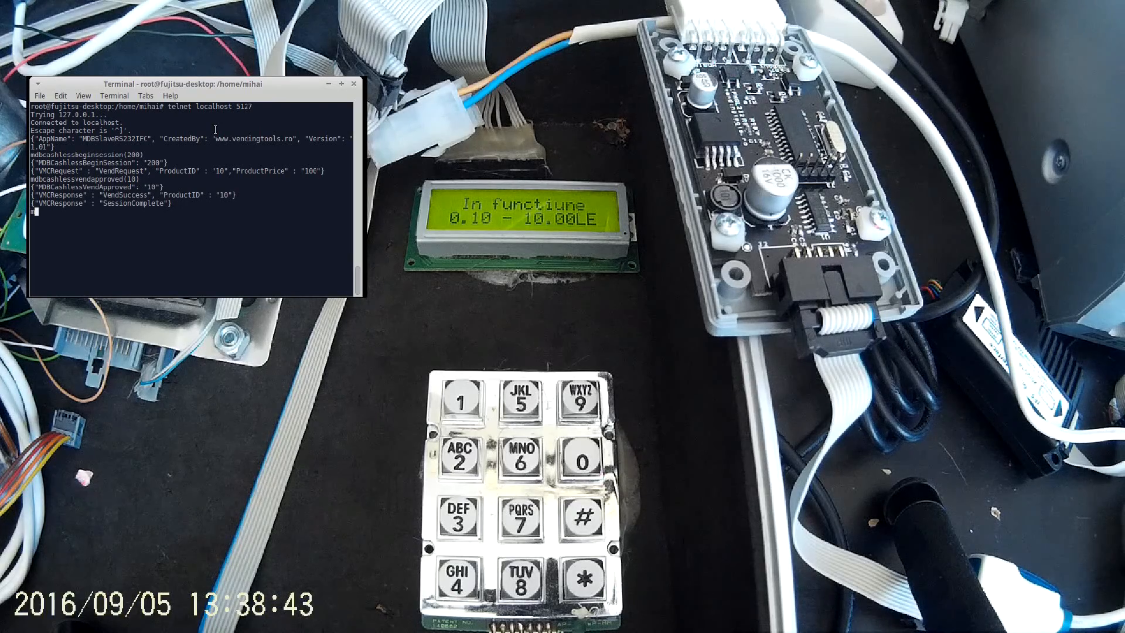
text(mdbcashlessvenddenied)
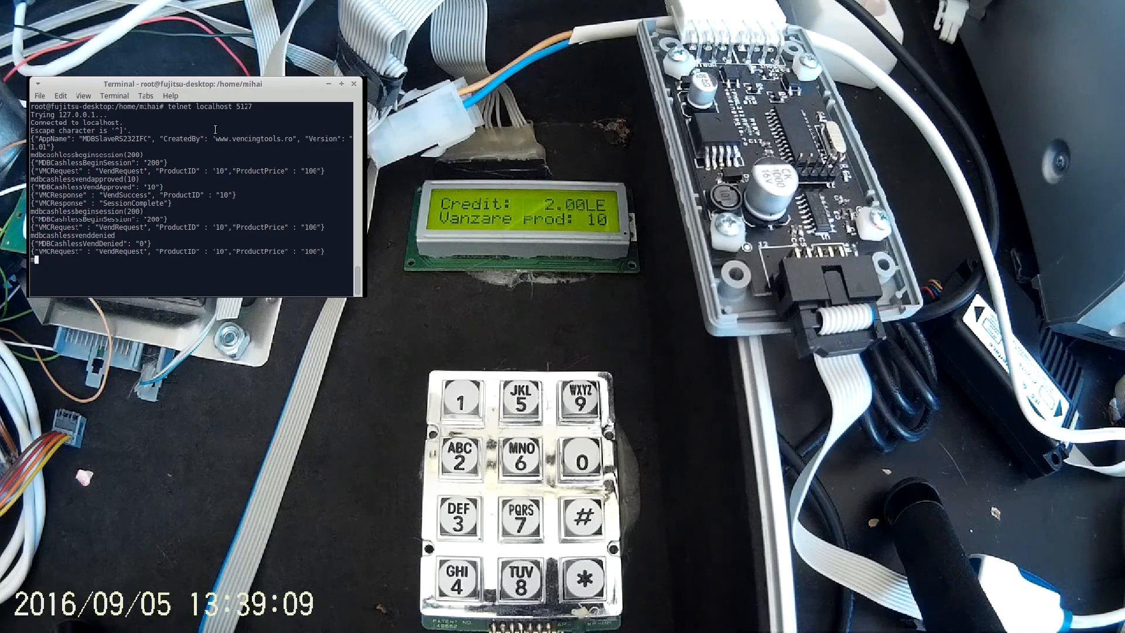
text(mdbcashless)
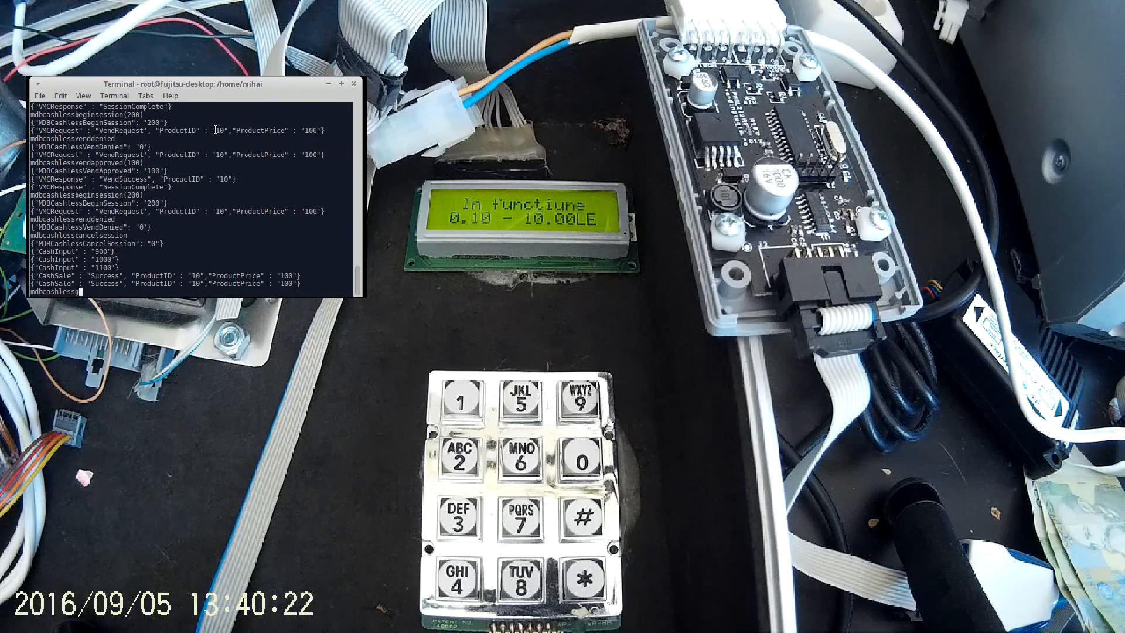
text(getstat)
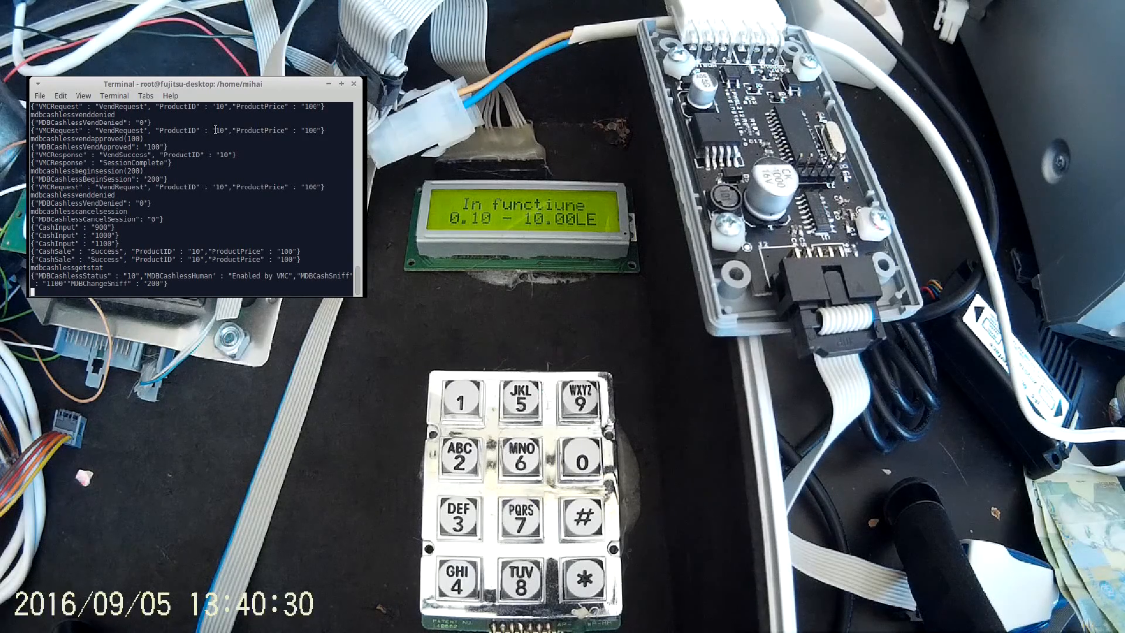
text(mdb)
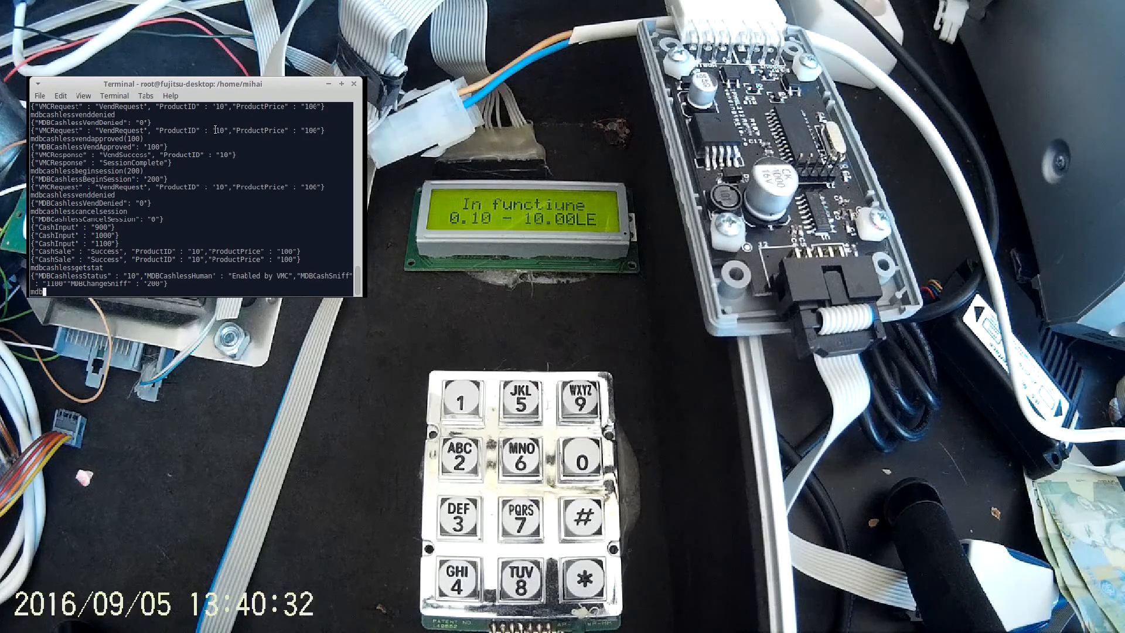